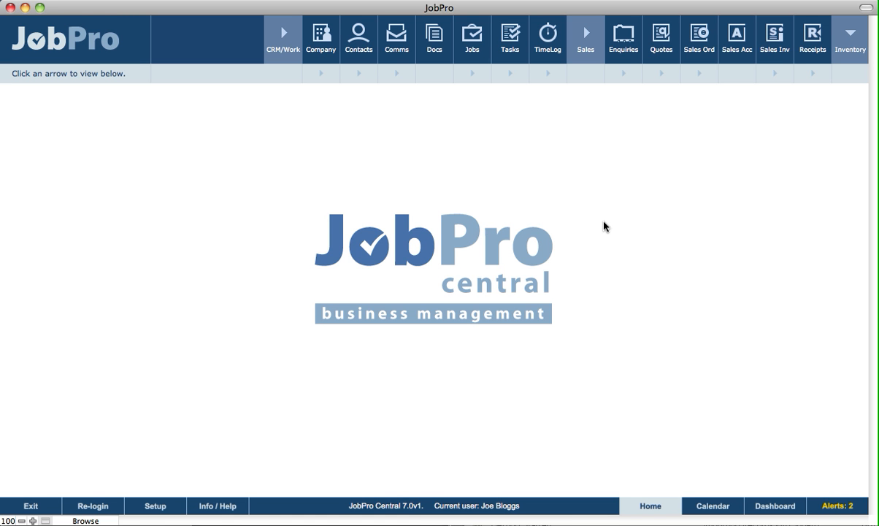
mouse_move(359, 38)
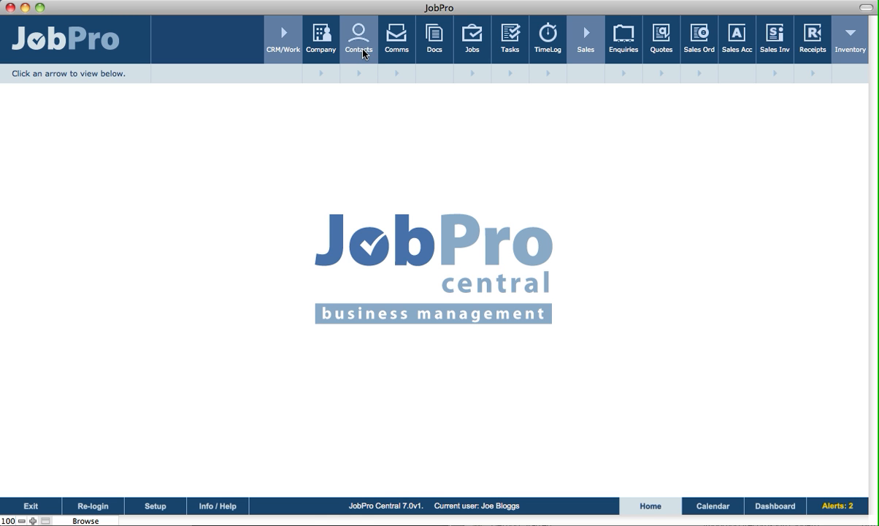
Start a new blank contact record (number 31) in the Contacts area
left_click(358, 38)
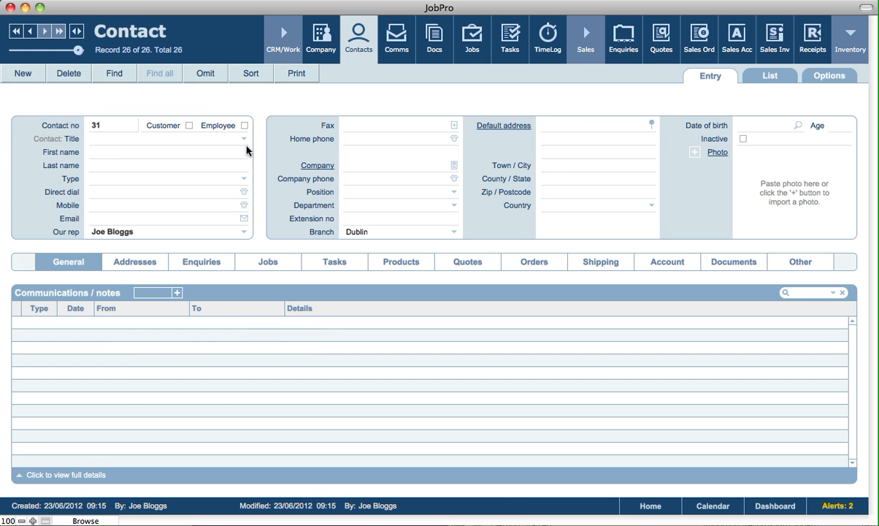
Mark contact 31 as an Employee named John Doe
left_click(244, 126)
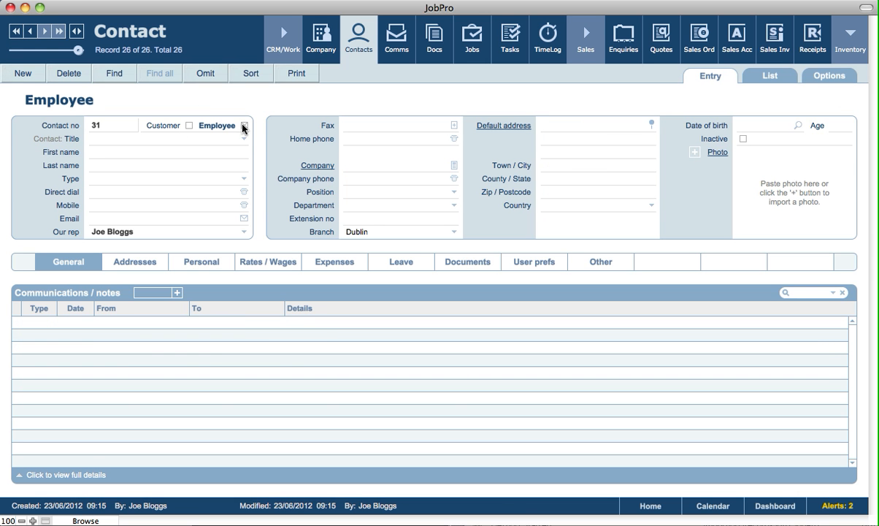
left_click(169, 152)
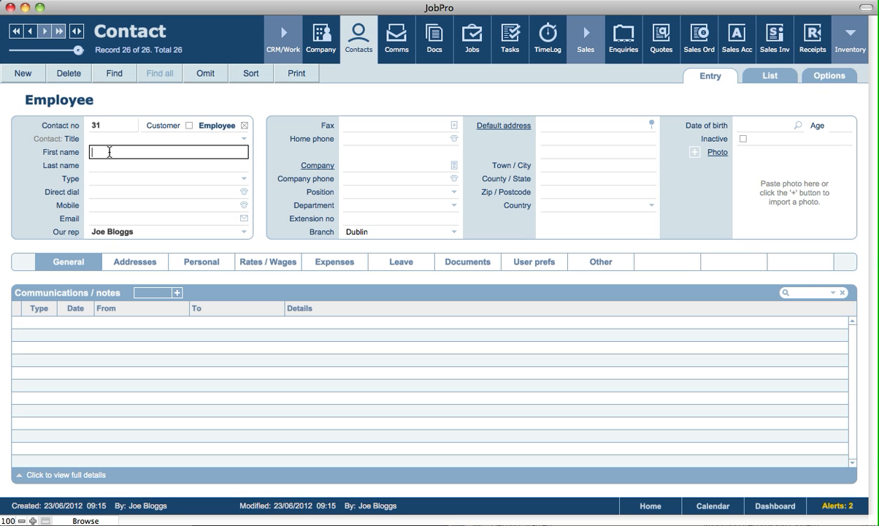
type("John")
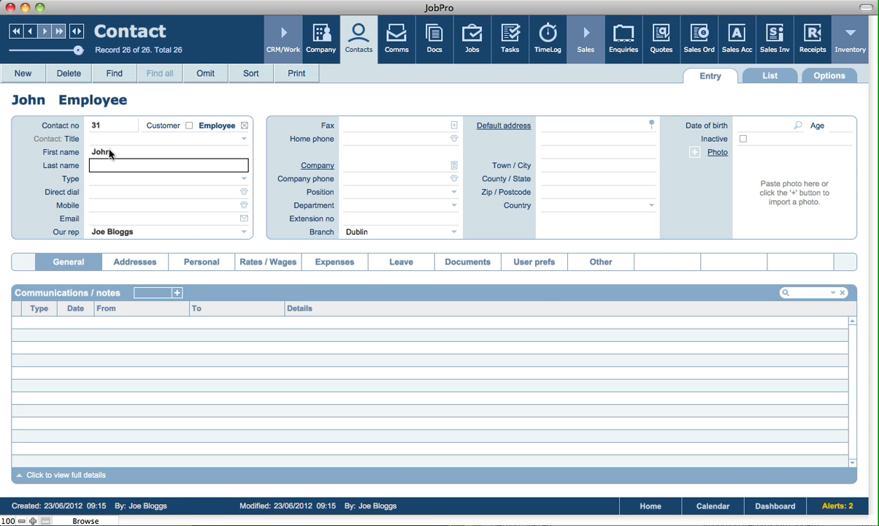
type("Doe")
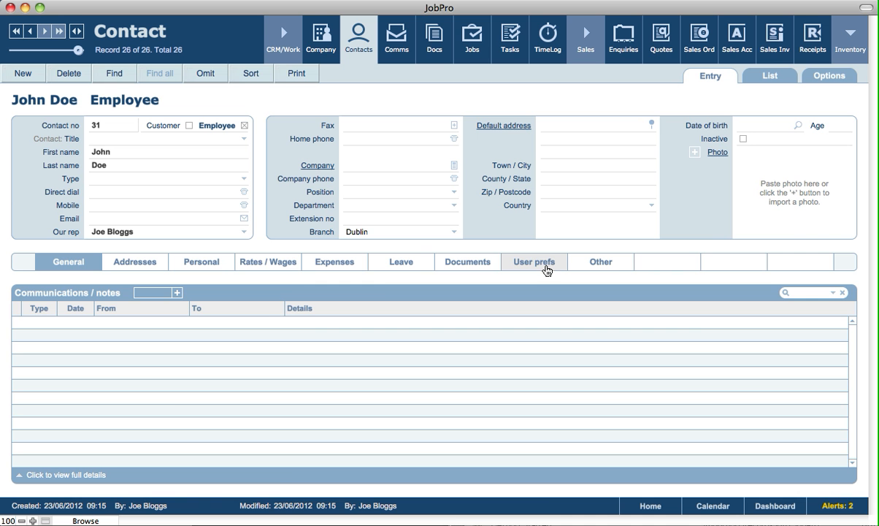
left_click(534, 260)
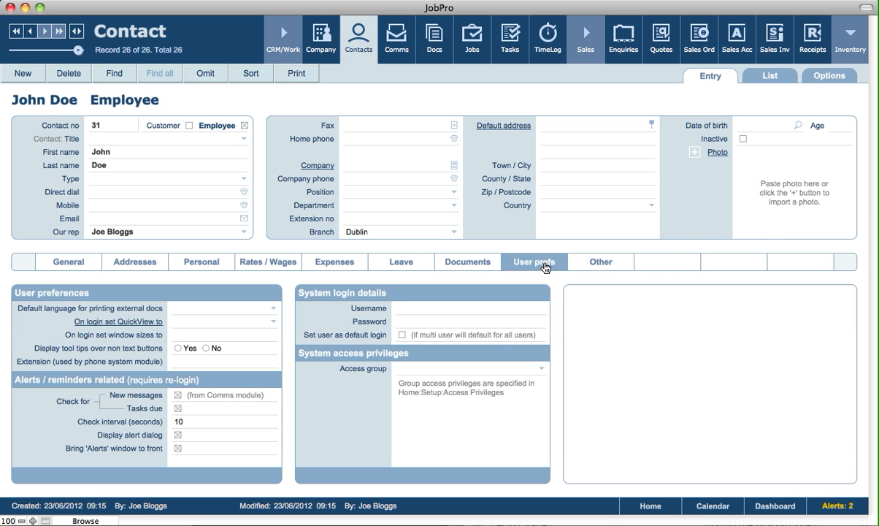
left_click(470, 307)
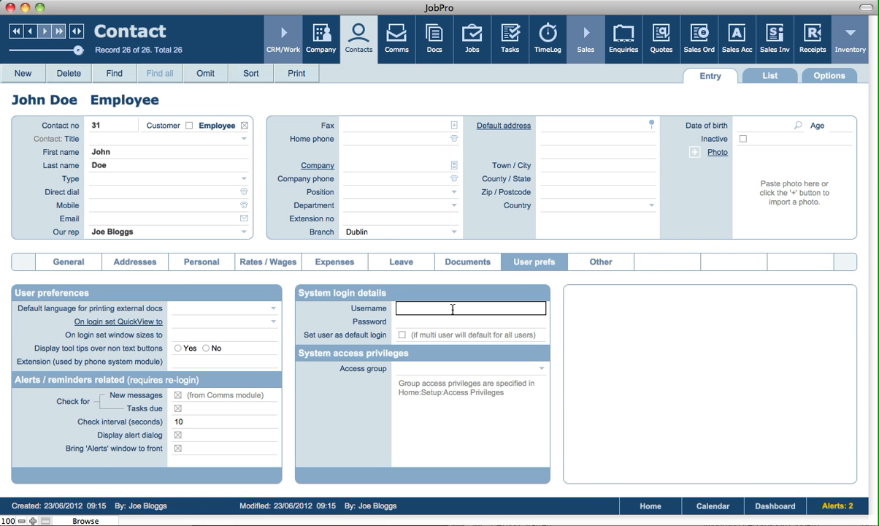
type("JohnD")
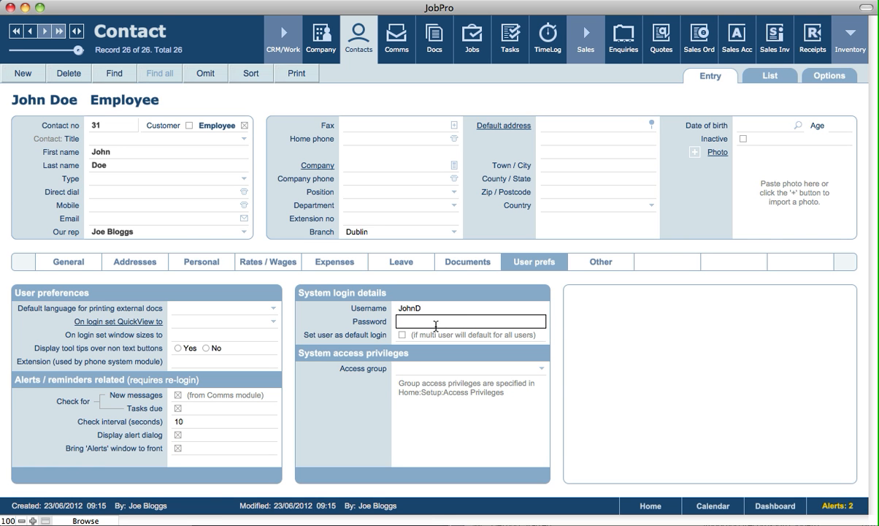
type("jd")
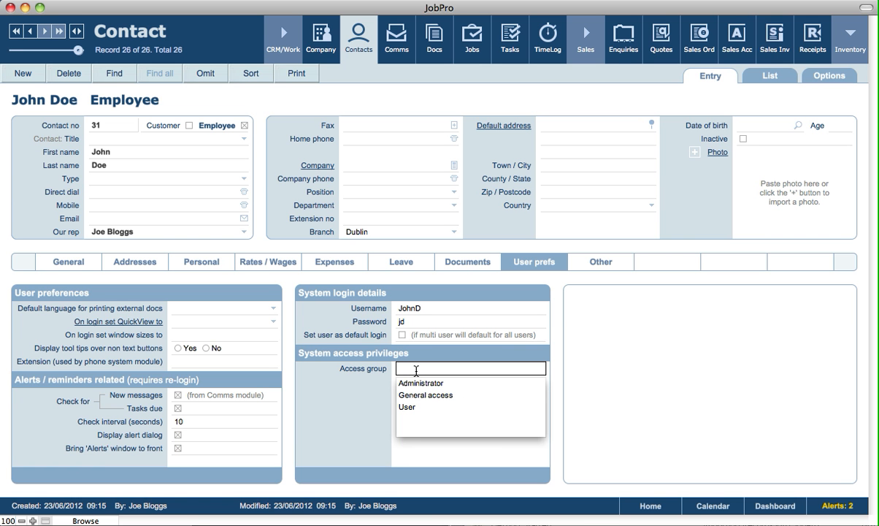
mouse_move(418, 386)
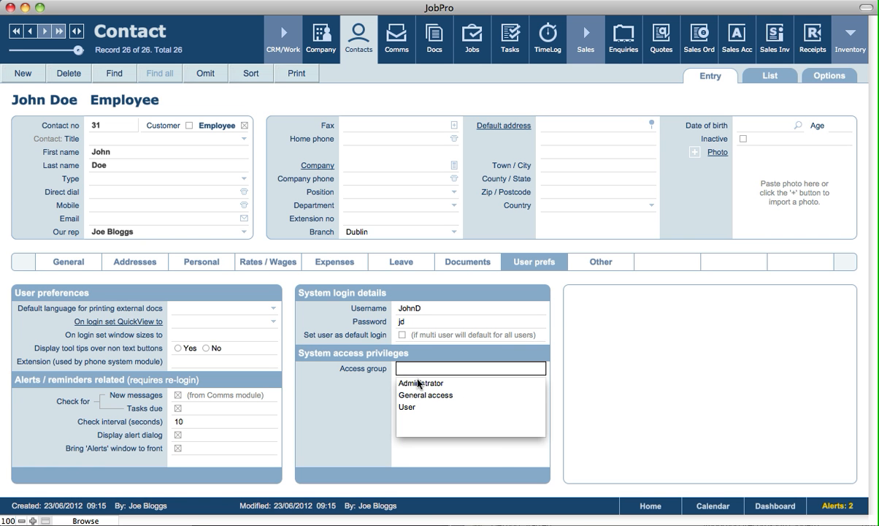
left_click(426, 394)
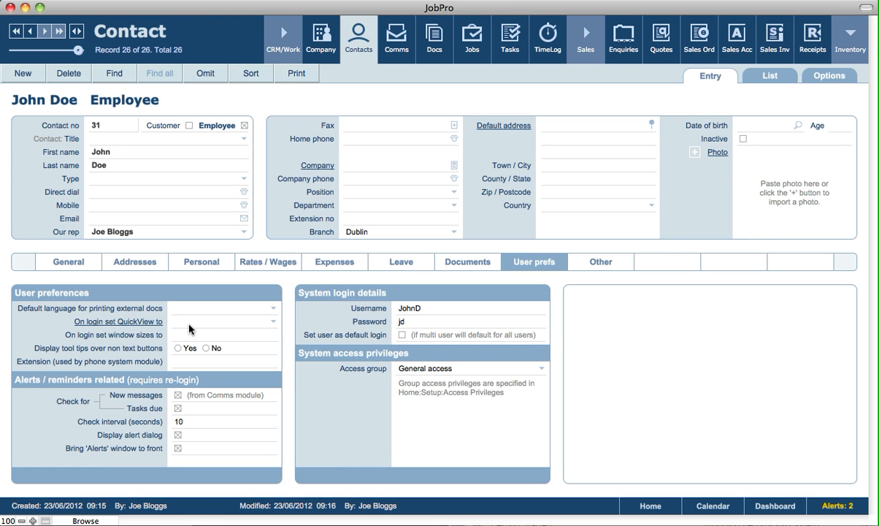
mouse_move(175, 312)
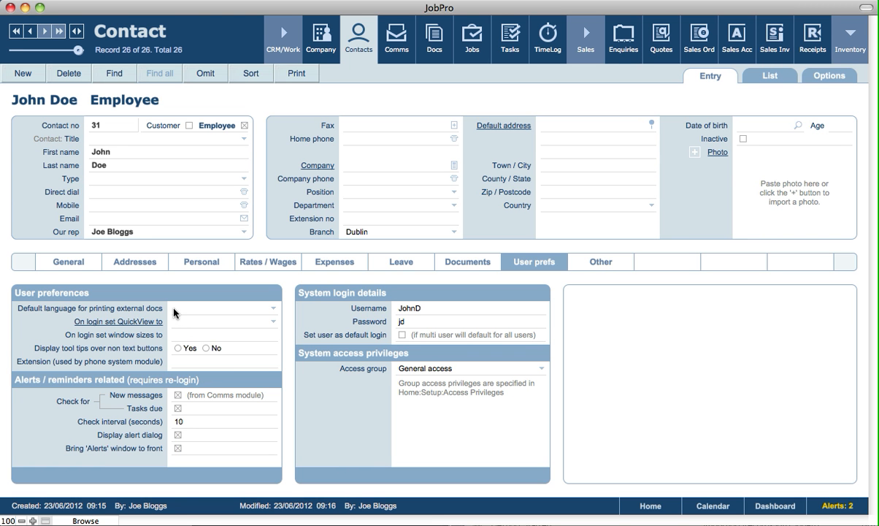
mouse_move(64, 393)
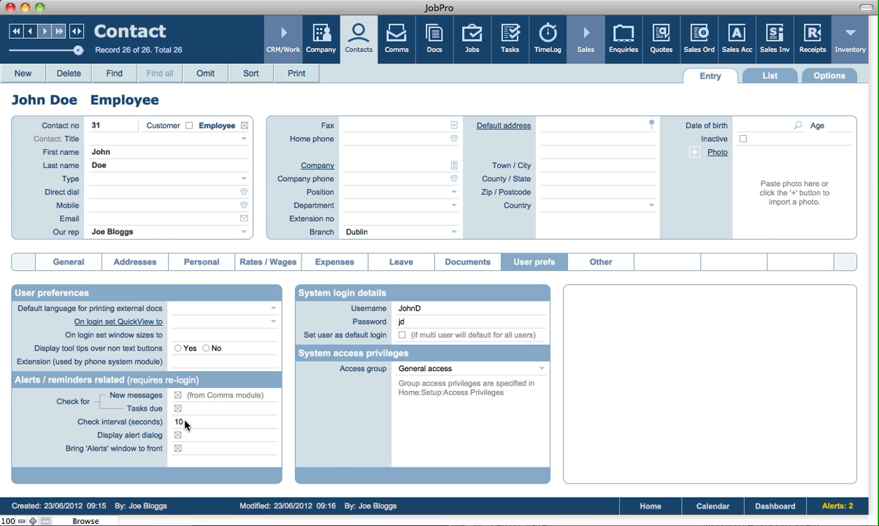
mouse_move(186, 417)
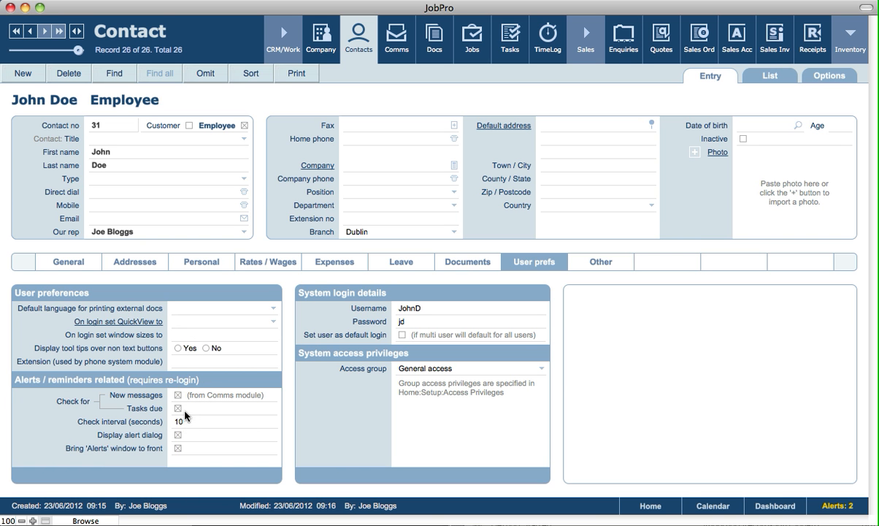